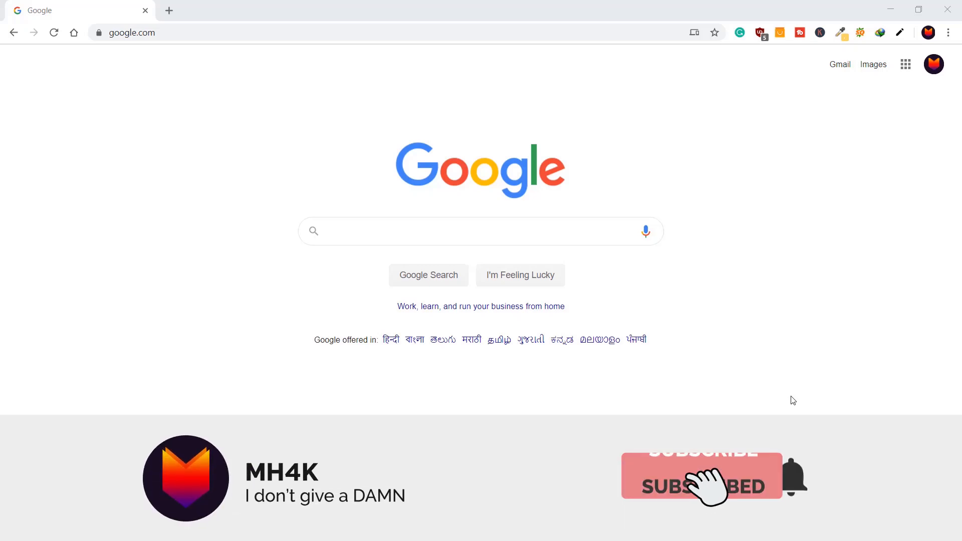
Search Google for 'prime video' in an incognito window, landing on the reCAPTCHA page
click(701, 476)
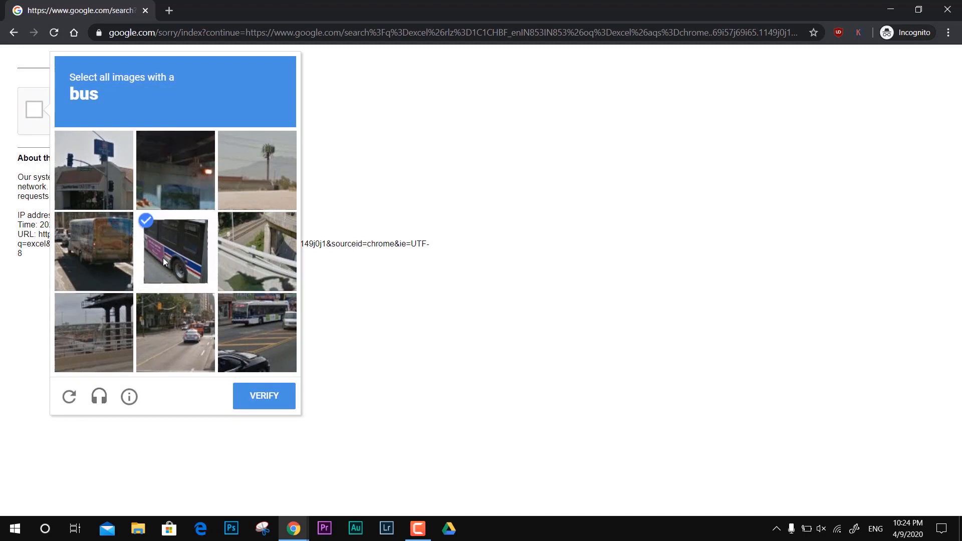
click(263, 396)
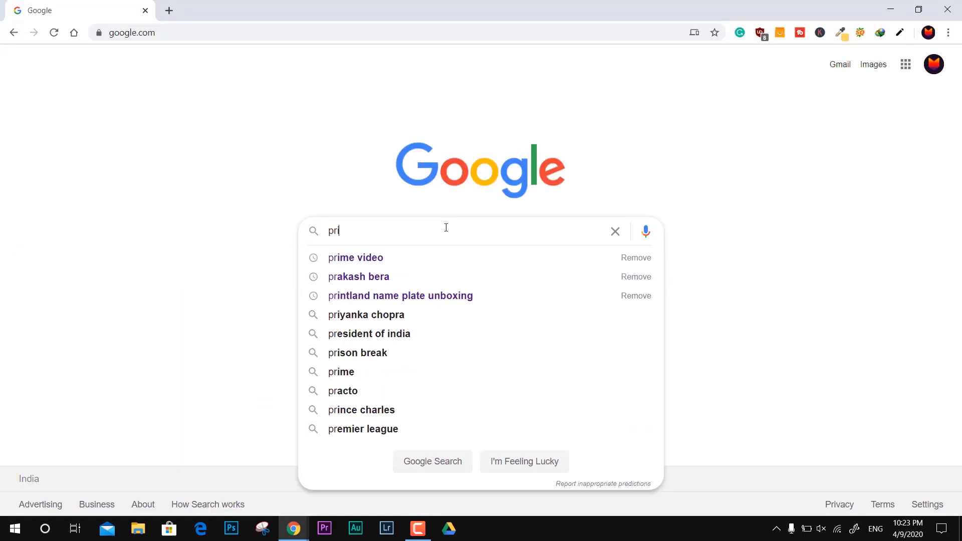
click(355, 257)
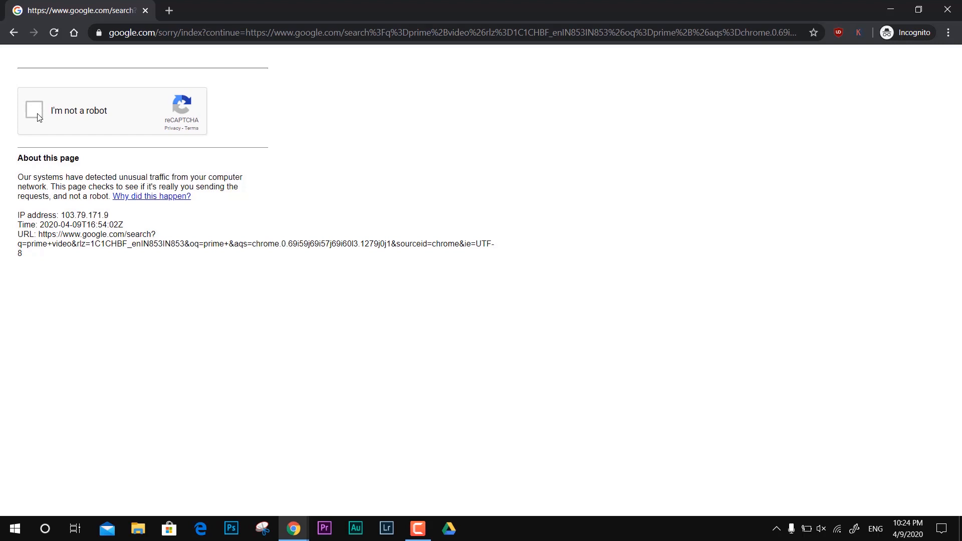
Tick 'I'm not a robot', mark the bus tiles, and verify to reach Google's homepage
click(33, 110)
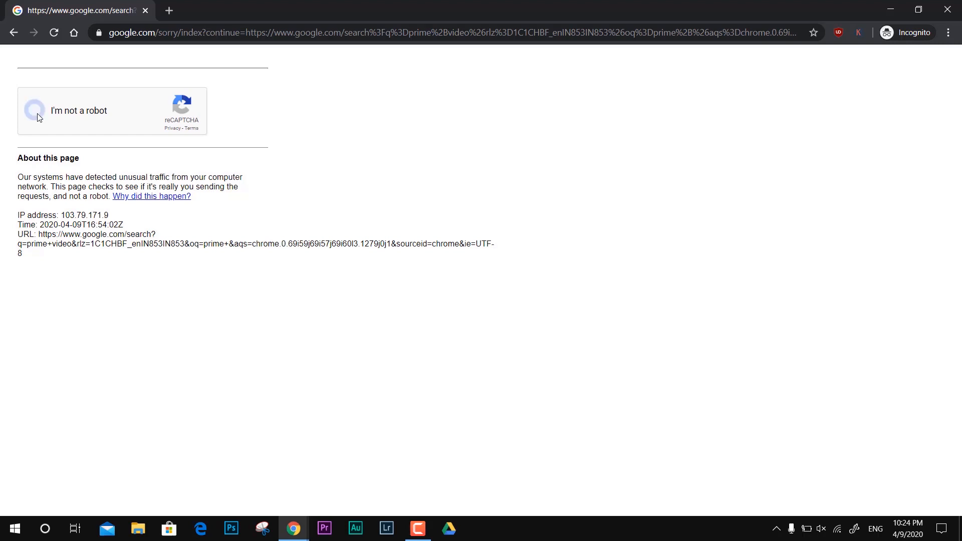
click(35, 110)
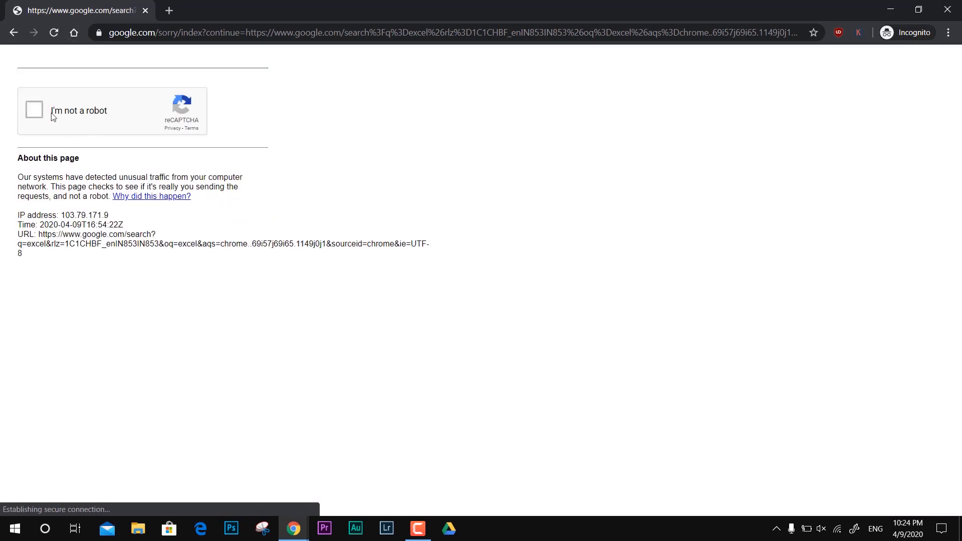
click(33, 110)
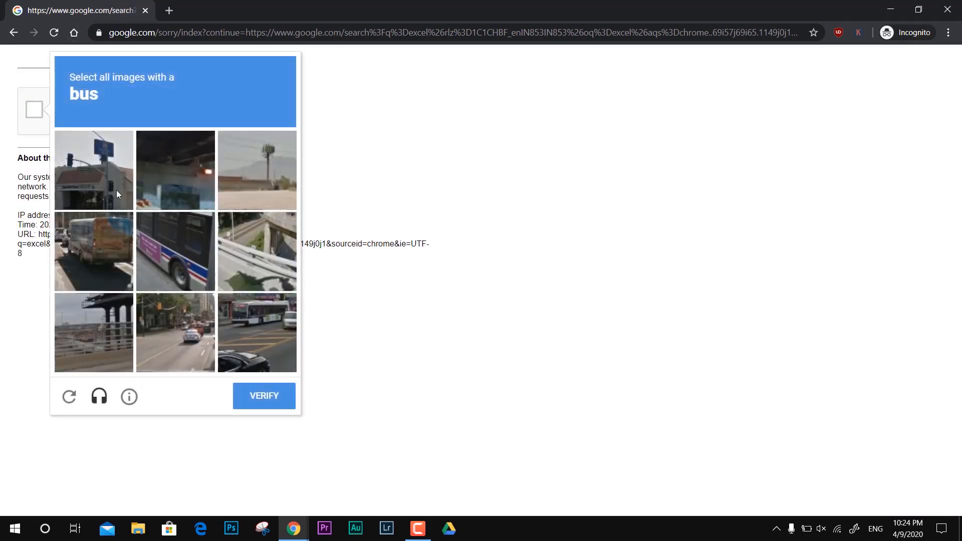
click(175, 251)
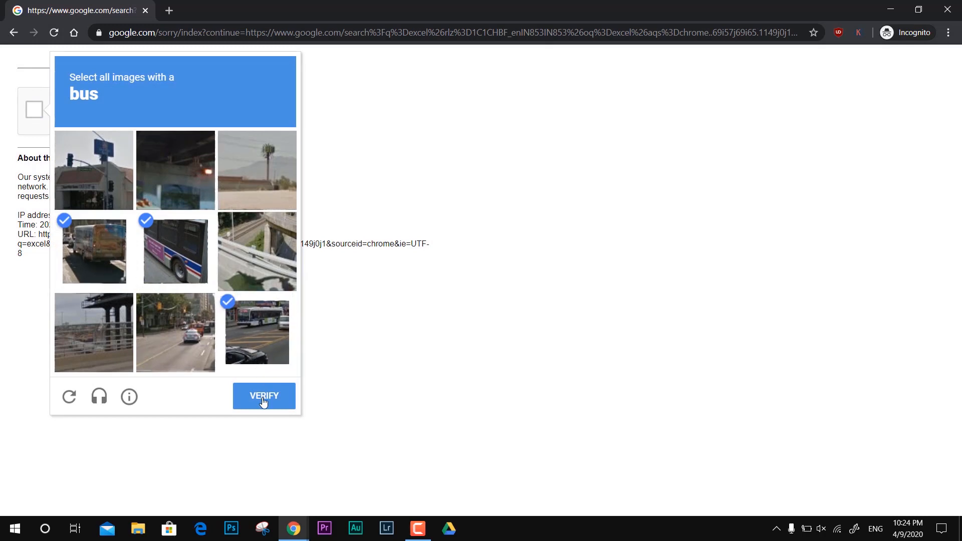
click(263, 396)
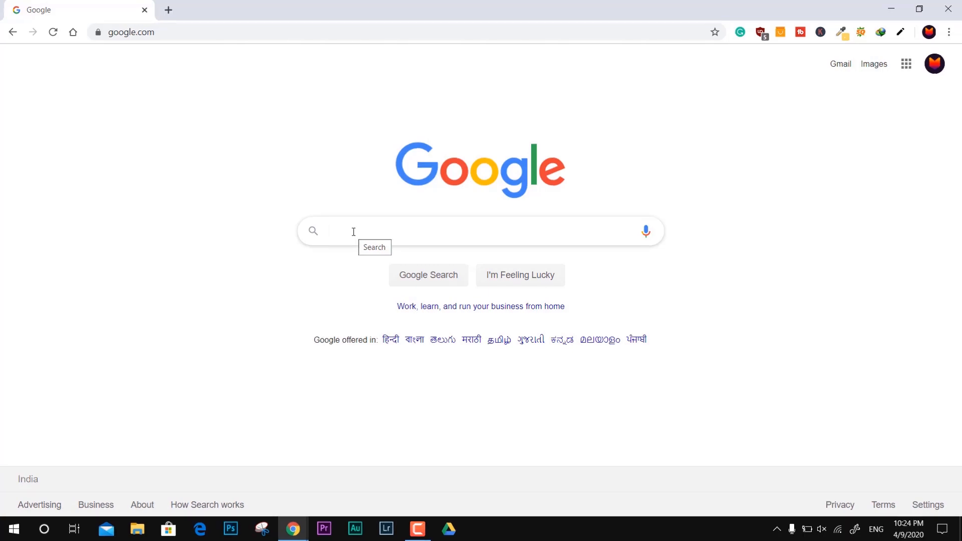
Search 'xvpn' and open X-VPN's premium plans and pricing page
text(xvpn)
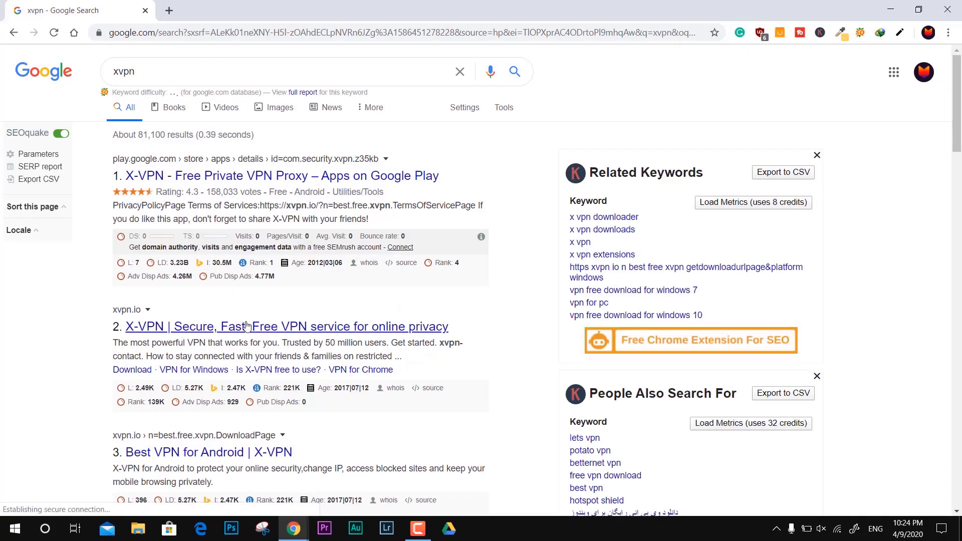
click(286, 325)
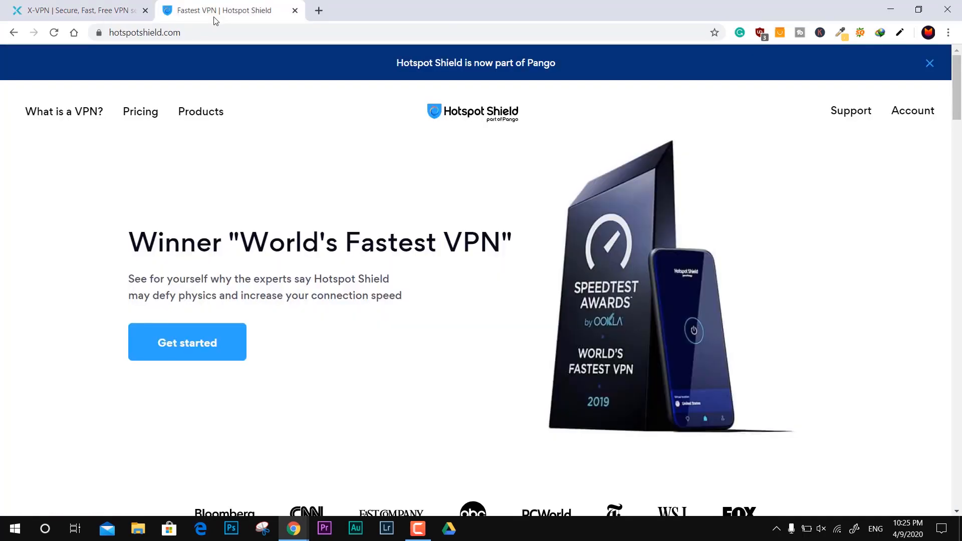
drag(265, 241, 512, 242)
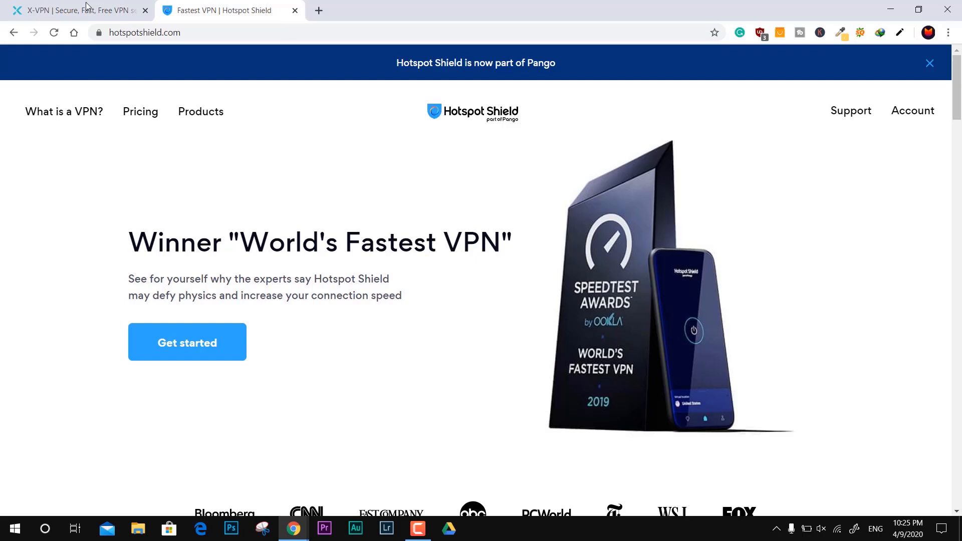
click(74, 10)
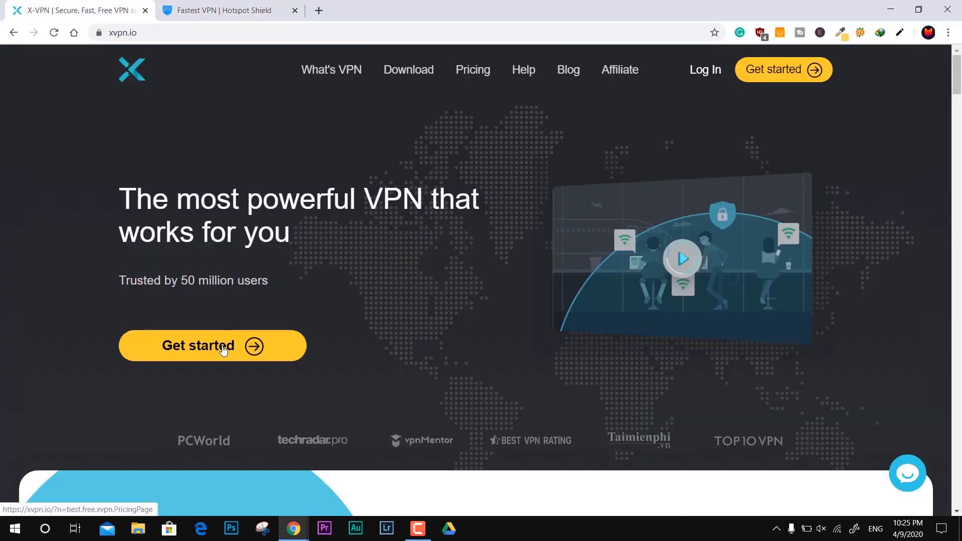
click(211, 345)
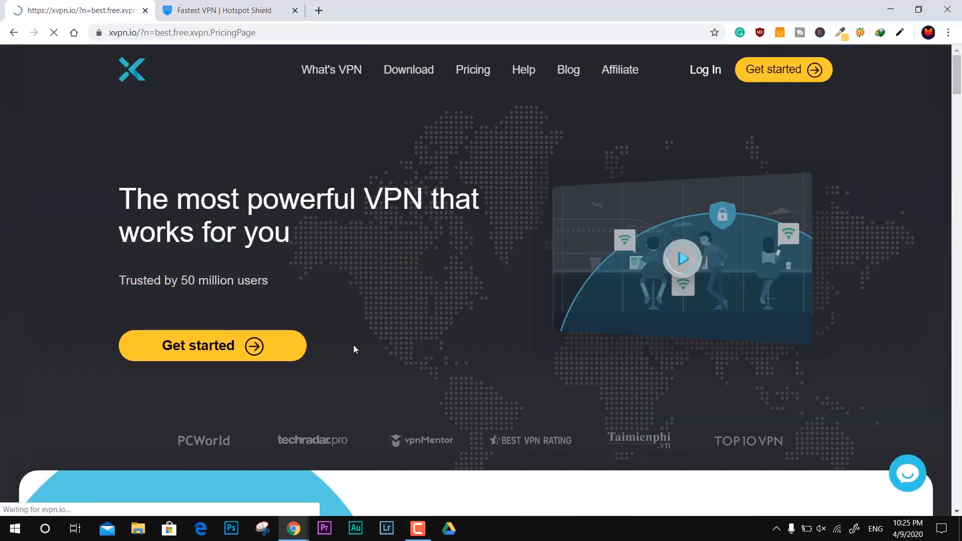
click(211, 345)
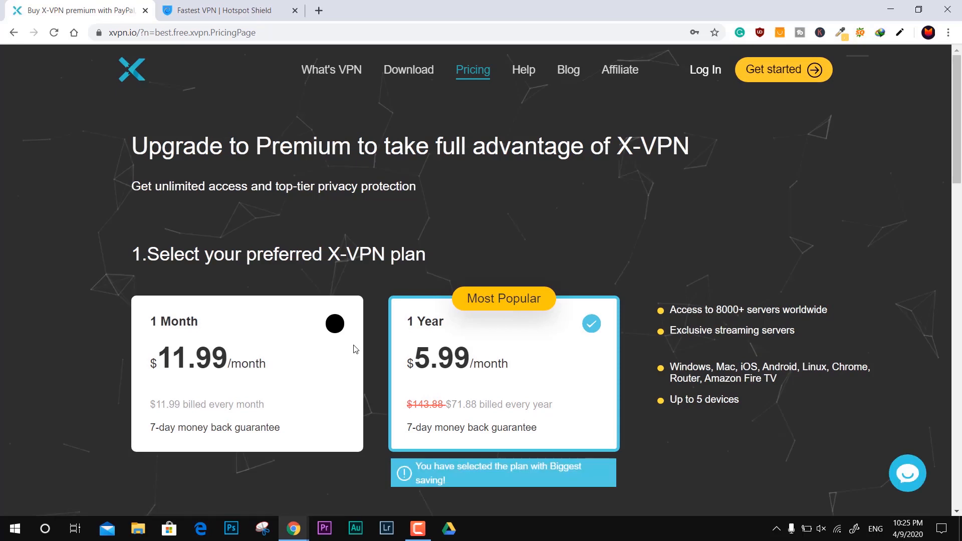
Open Hotspot Shield's Get started plan selection page in the other tab
click(227, 11)
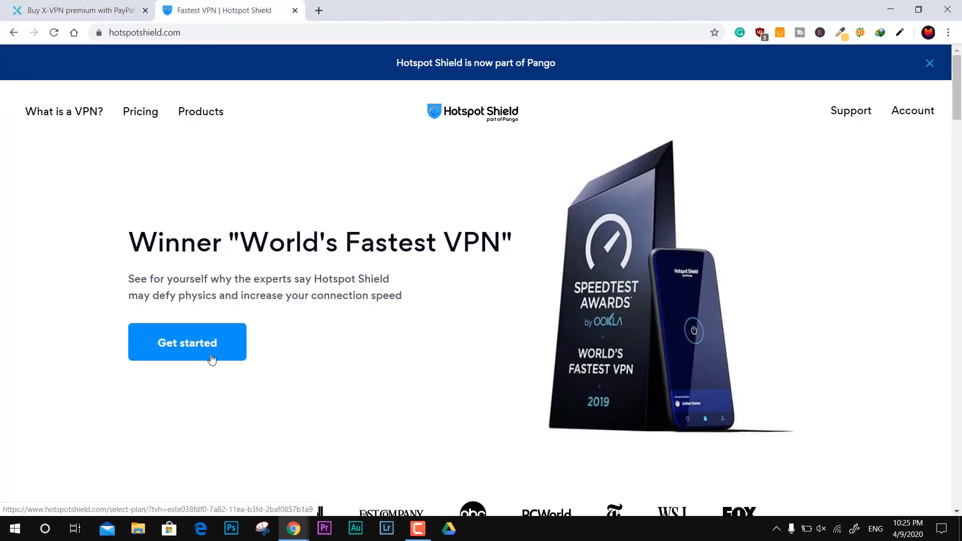
click(187, 343)
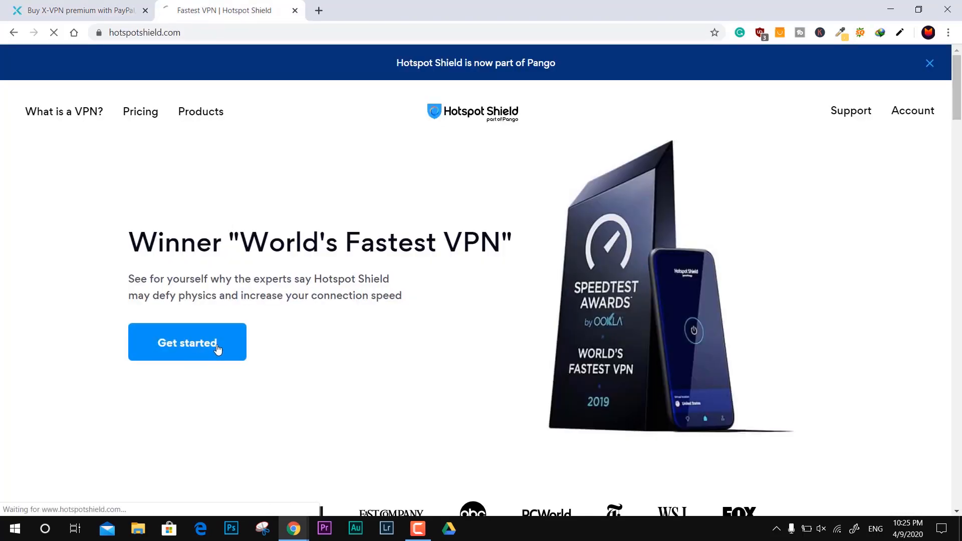
click(187, 342)
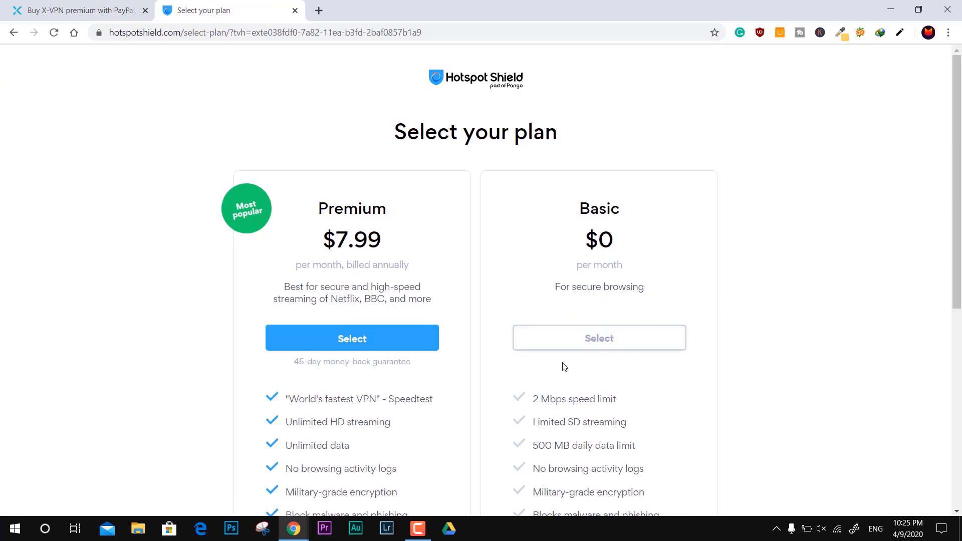
Choose the free Basic plan, download the Hotspot Shield installer, and run it
click(598, 337)
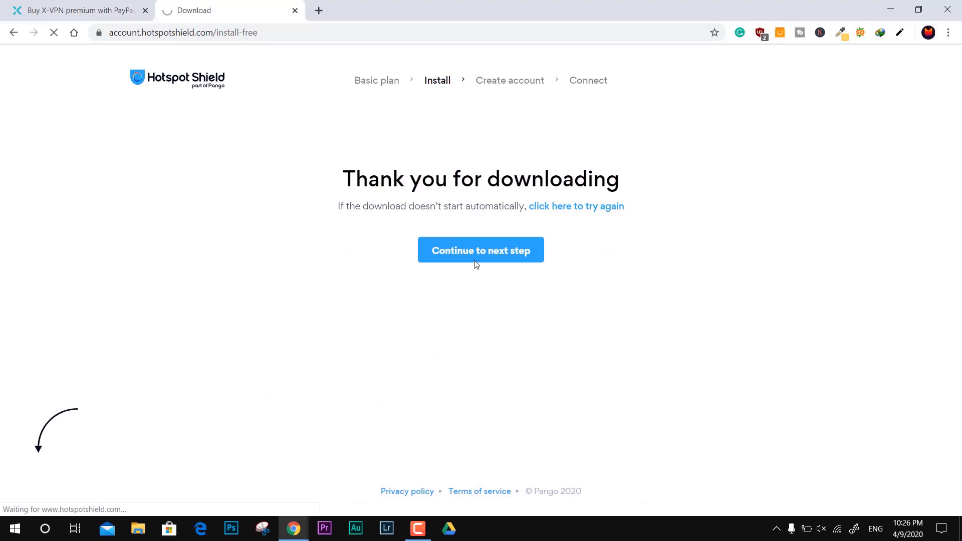
click(576, 205)
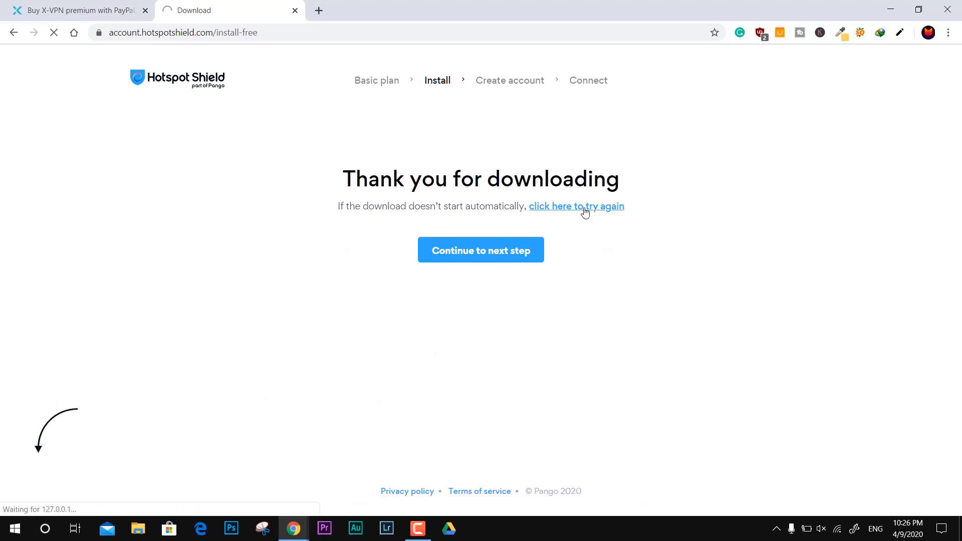
click(576, 205)
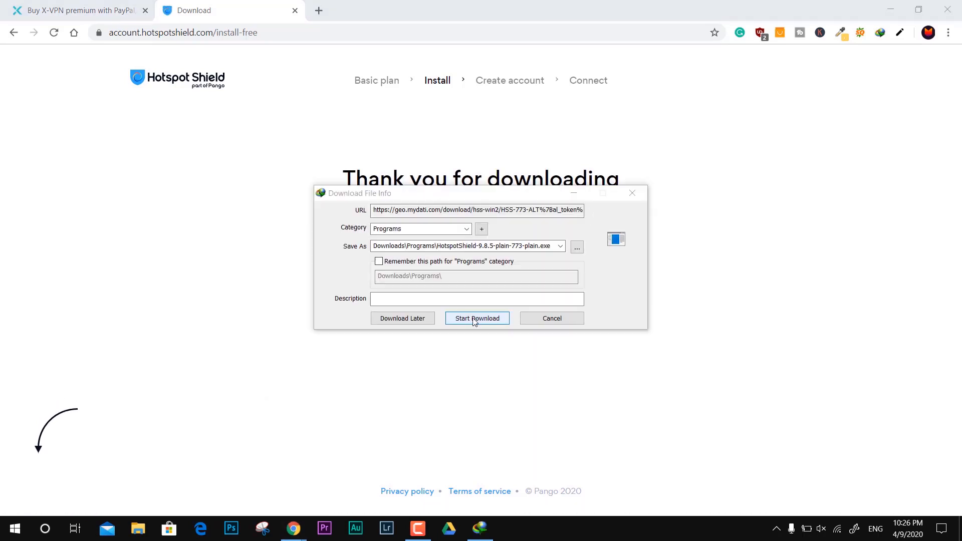
click(477, 317)
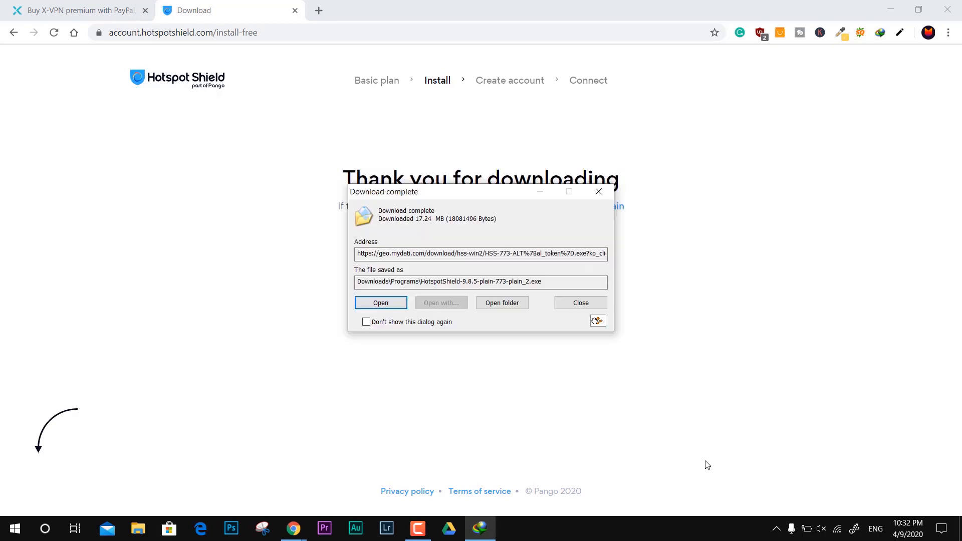
click(380, 303)
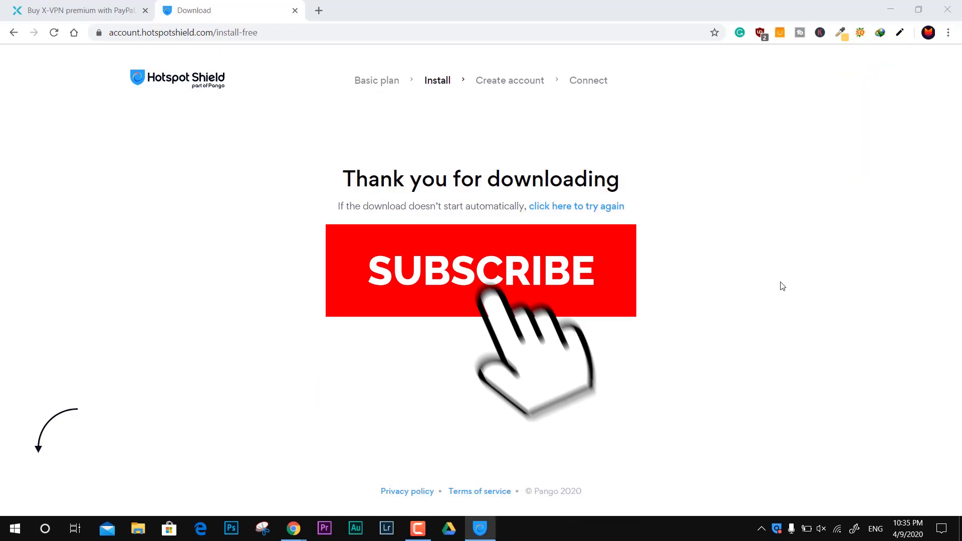
Skip the intro slides, decline the Premium offer, and stay on the free Basic plan
click(481, 271)
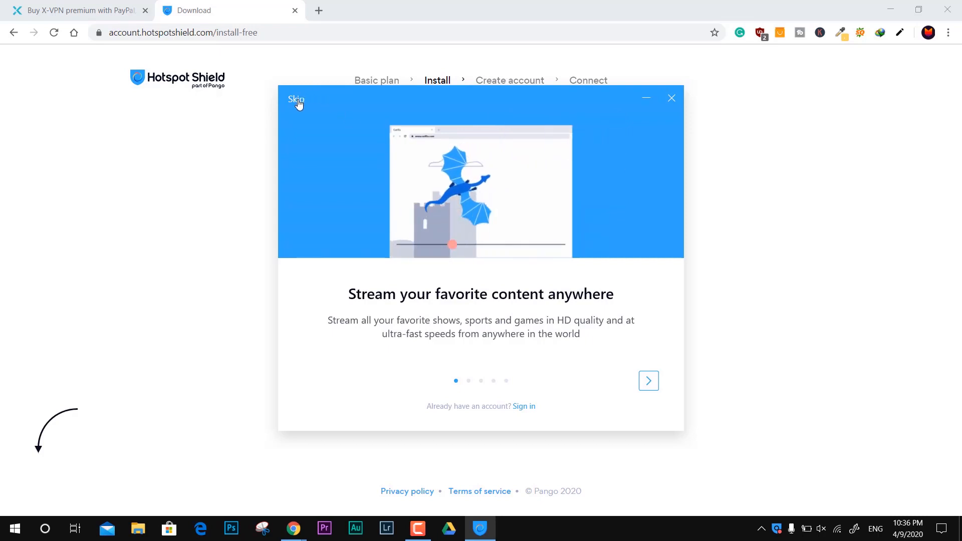
click(297, 100)
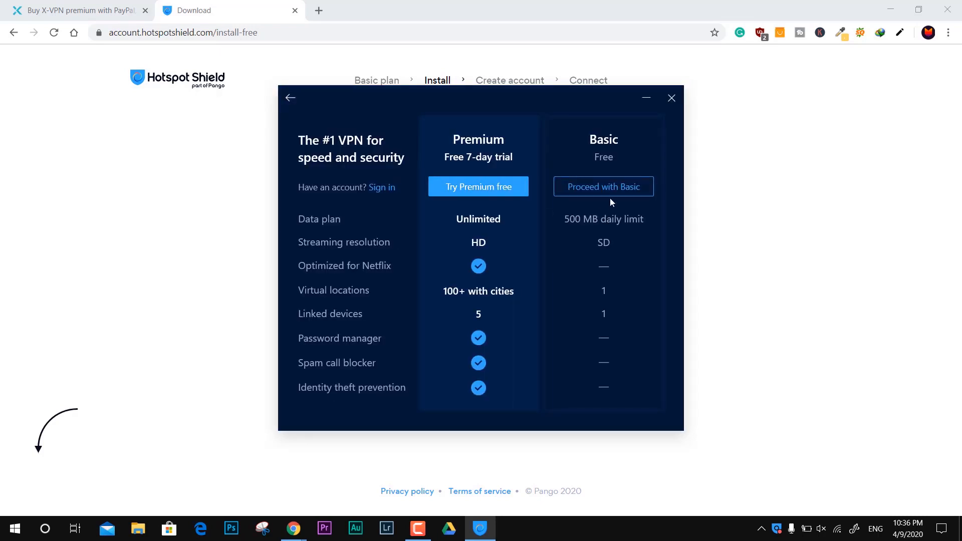
click(602, 187)
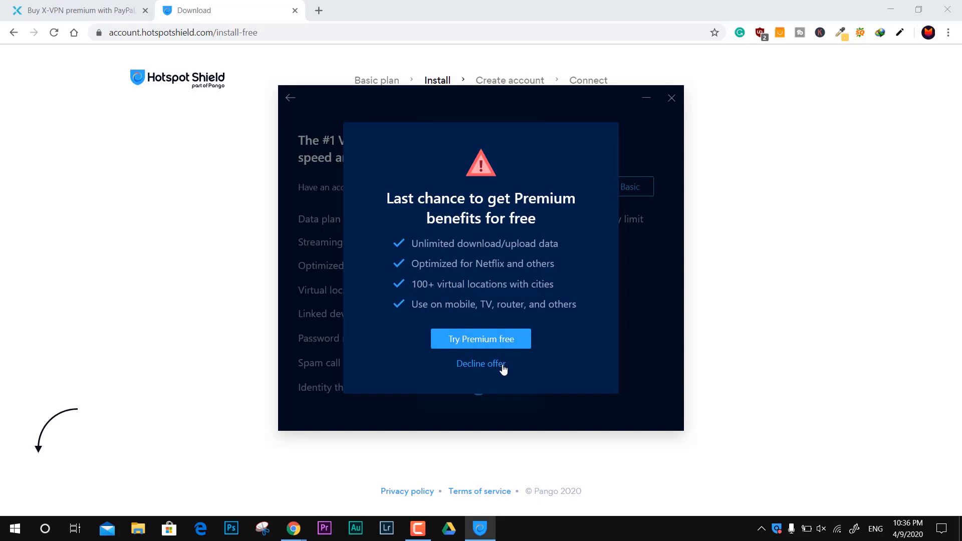
click(481, 363)
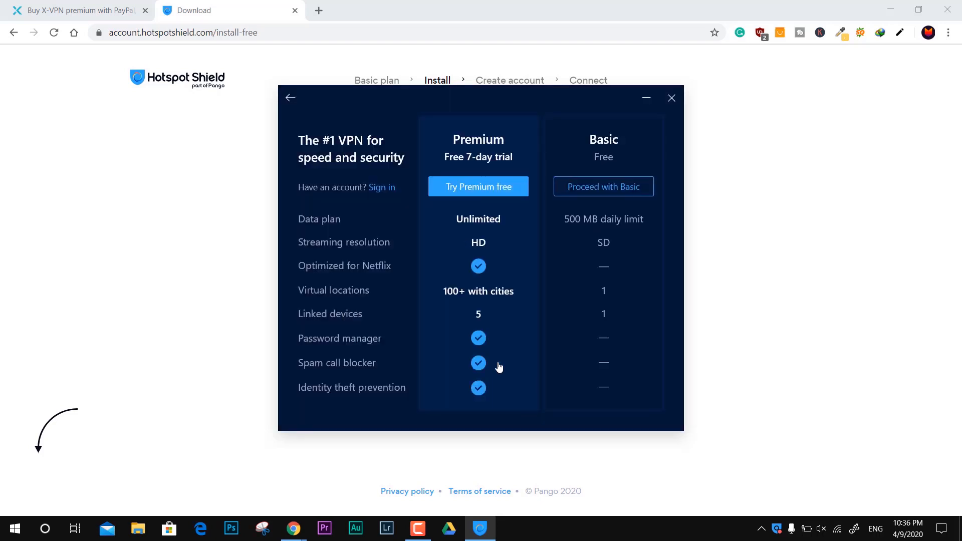
click(602, 187)
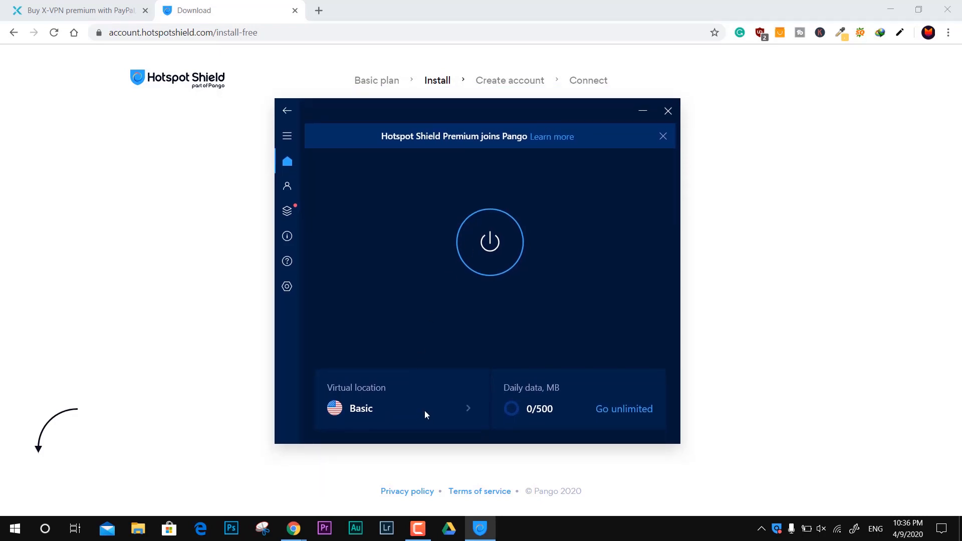
Check the virtual location list, keep Basic selected, and minimize Hotspot Shield
click(401, 399)
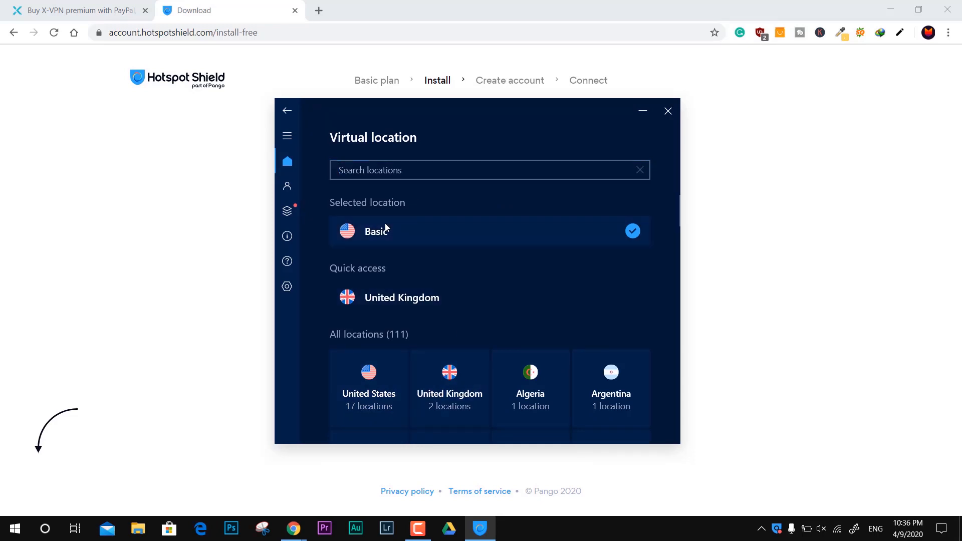
click(286, 110)
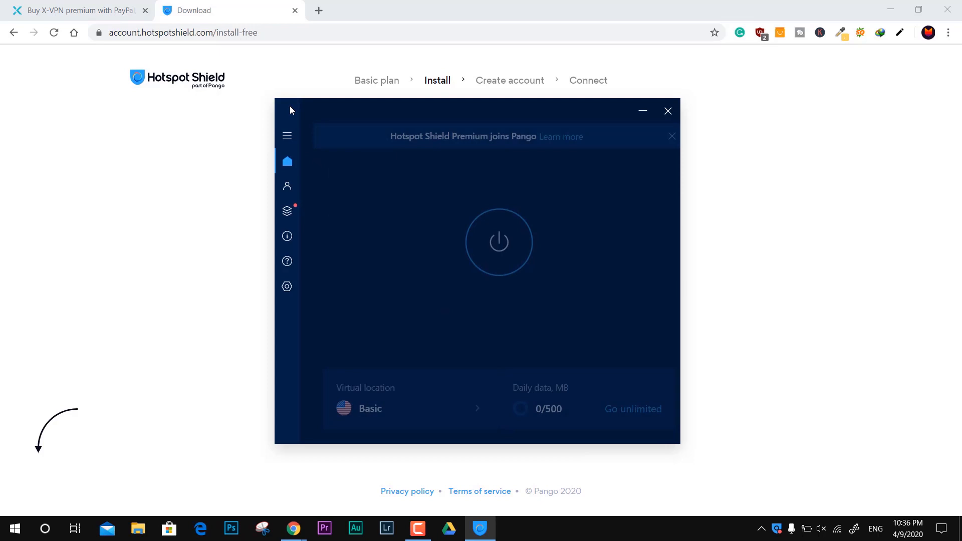
click(498, 241)
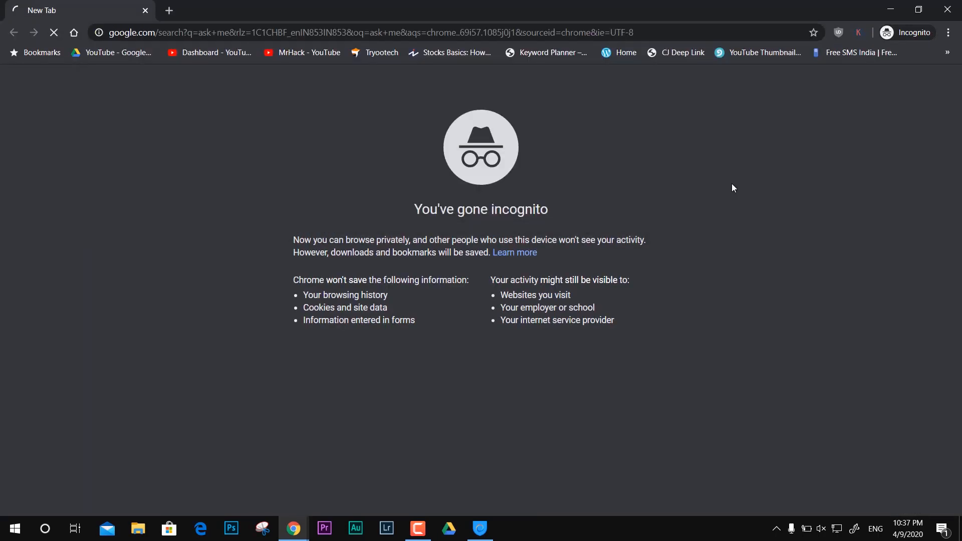
Search 'lucifer' in the incognito window and scroll through the results
key(Enter)
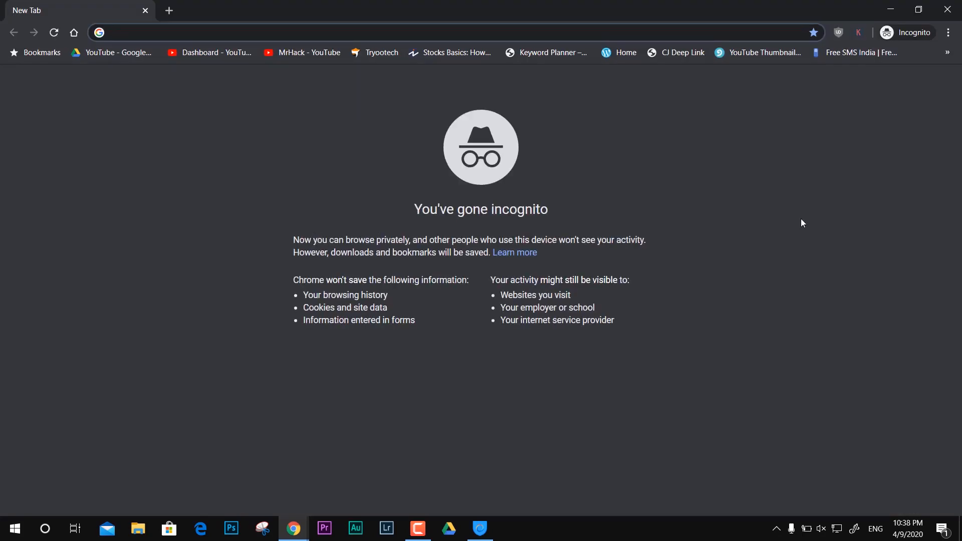
text(lucifer)
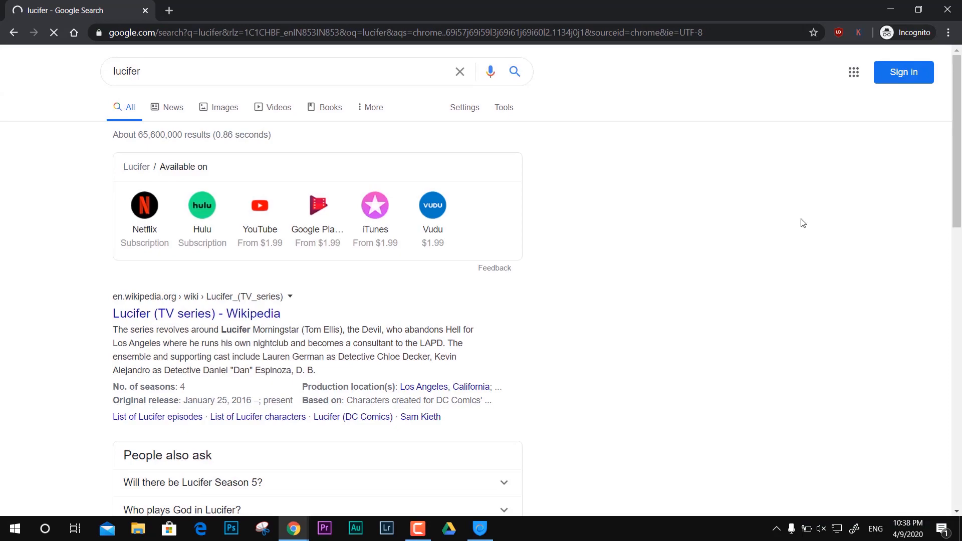
scroll(down, 3)
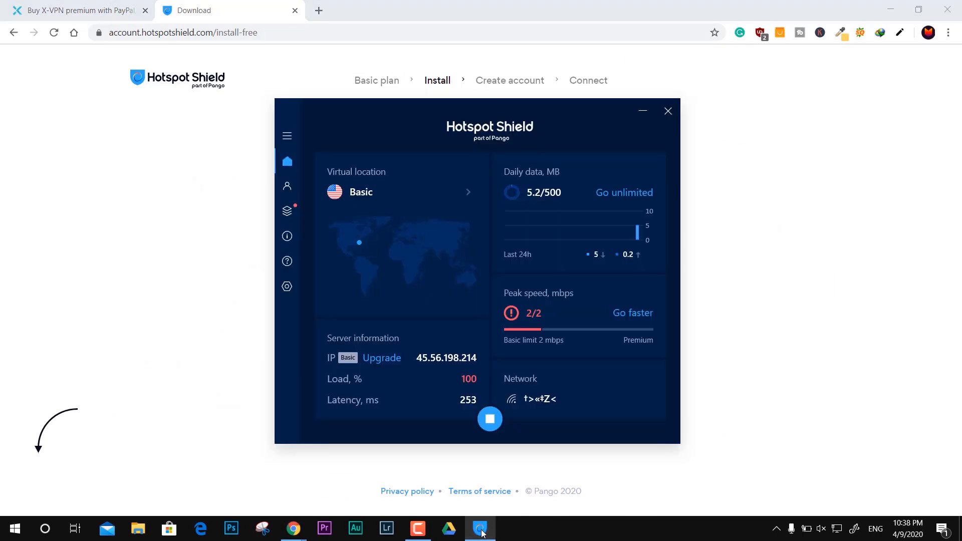
Disconnect the VPN with the stop button, then reconnect it with the power button
click(489, 419)
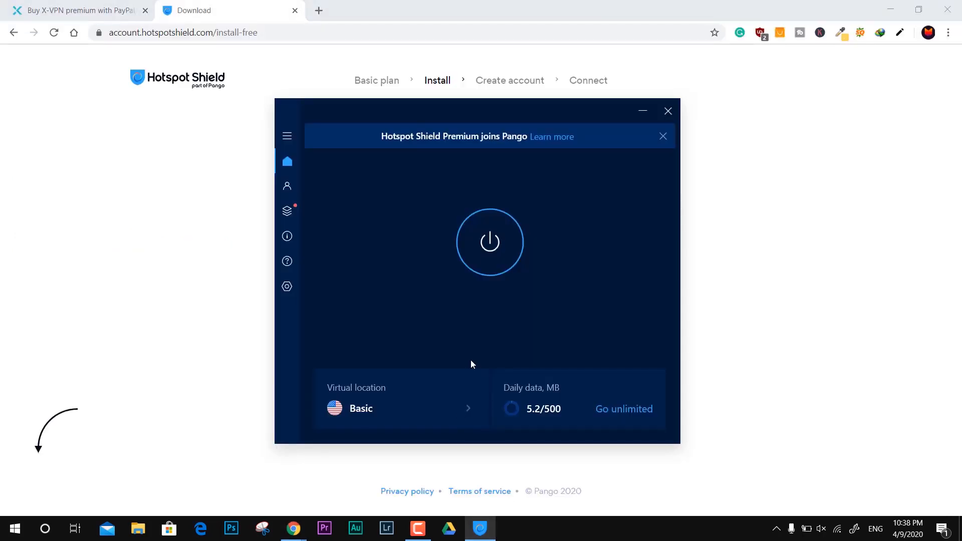
click(489, 241)
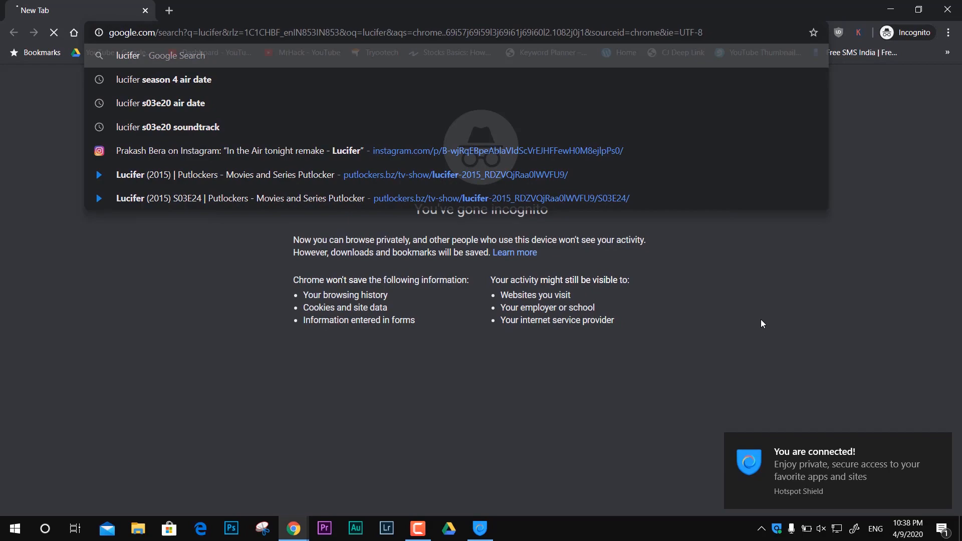
Reload the 'lucifer' search through the VPN and scroll the results
key(Enter)
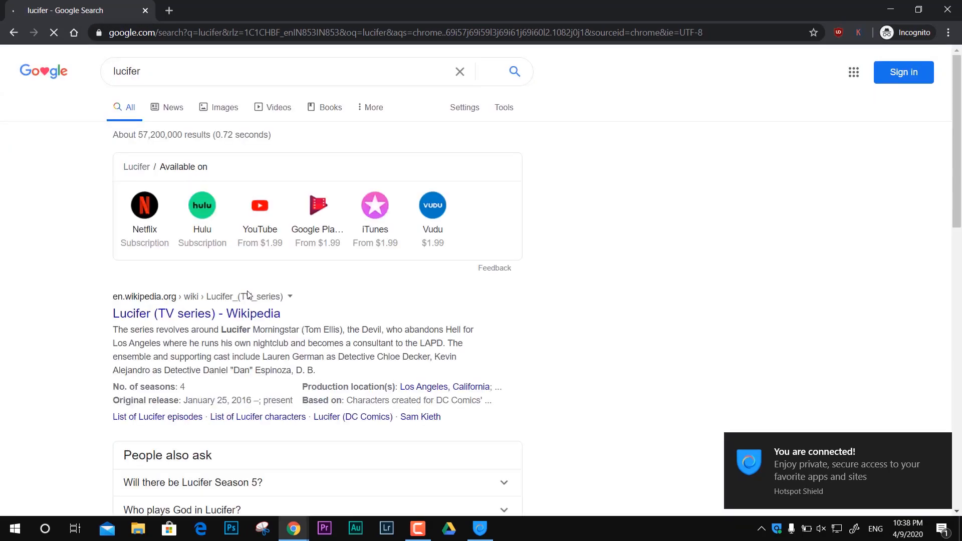
scroll(down, 3)
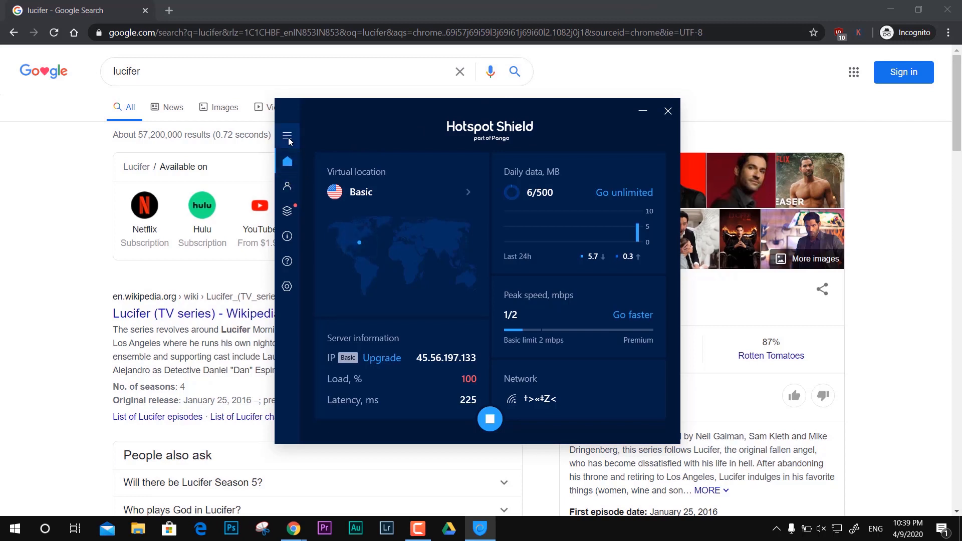
click(287, 136)
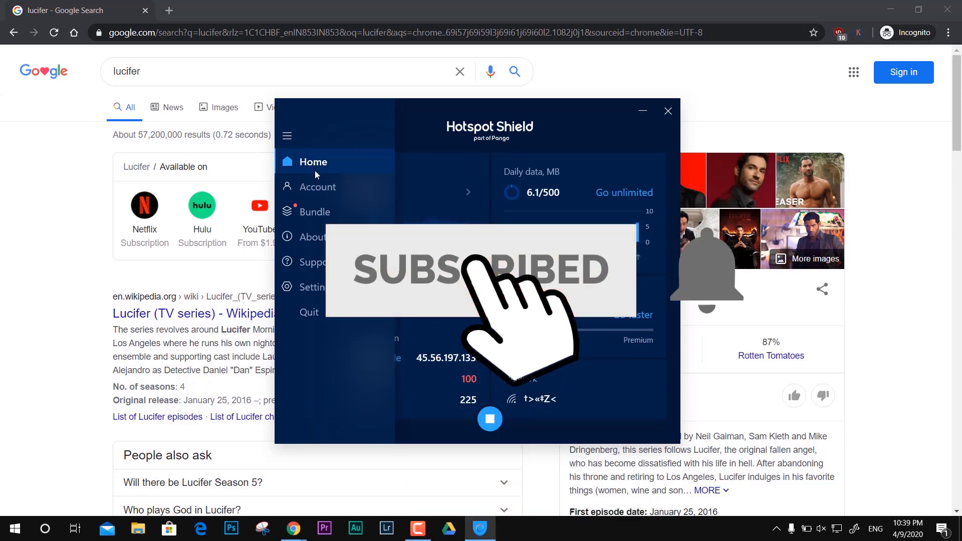
click(287, 135)
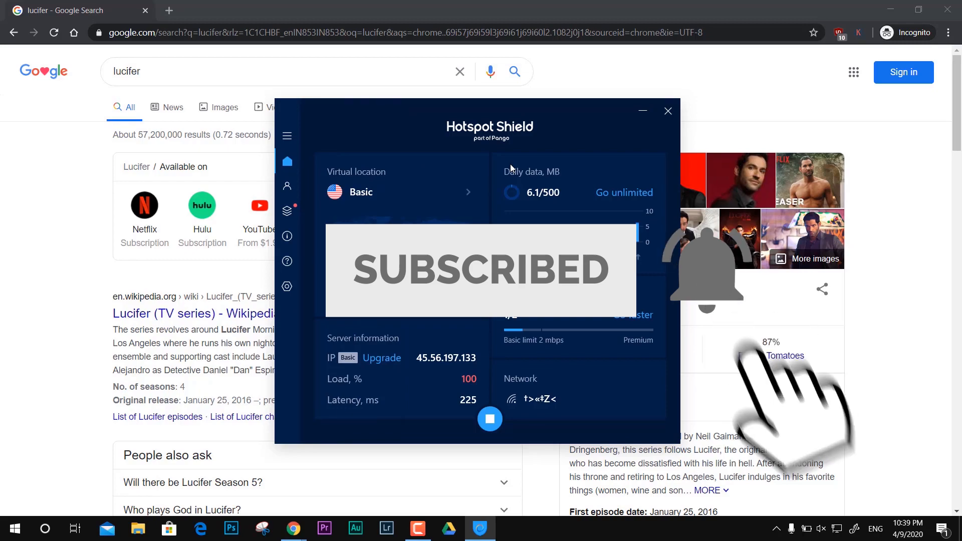